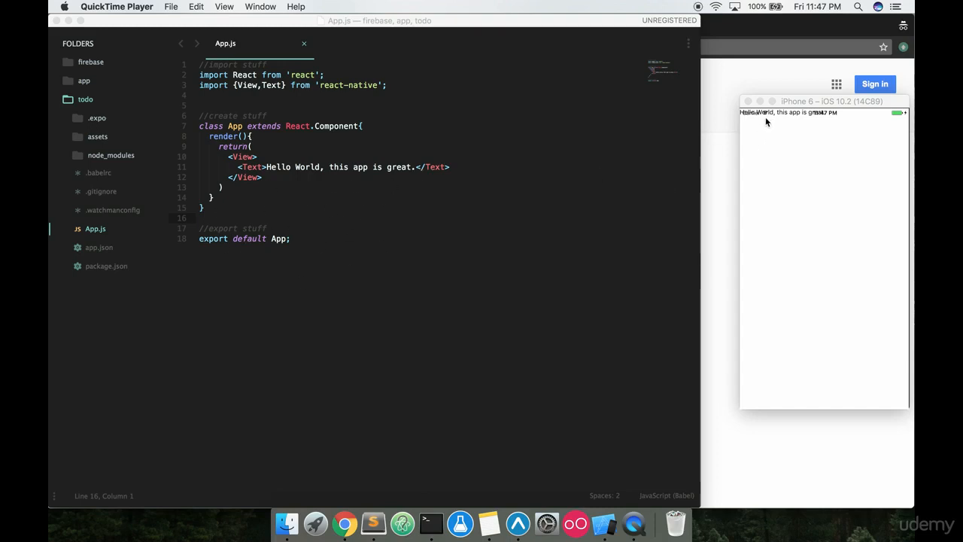
{"action": "mouse_move", "coordinate": [771, 117]}
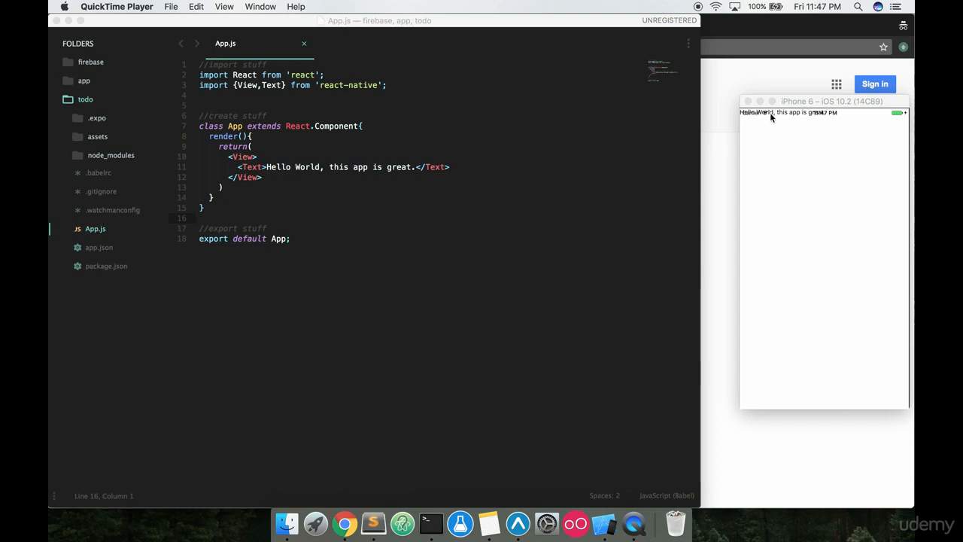
{"action": "mouse_move", "coordinate": [821, 263]}
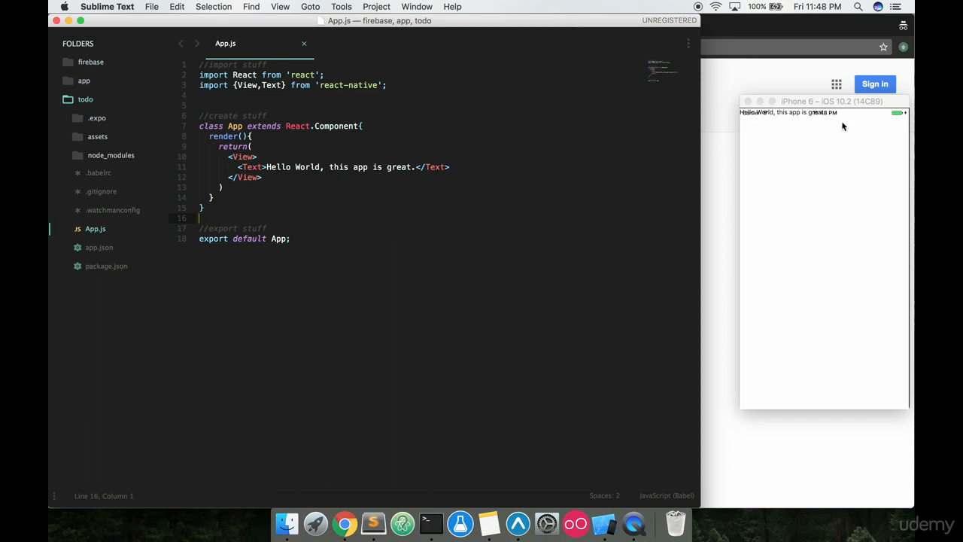
{"action": "mouse_move", "coordinate": [801, 120]}
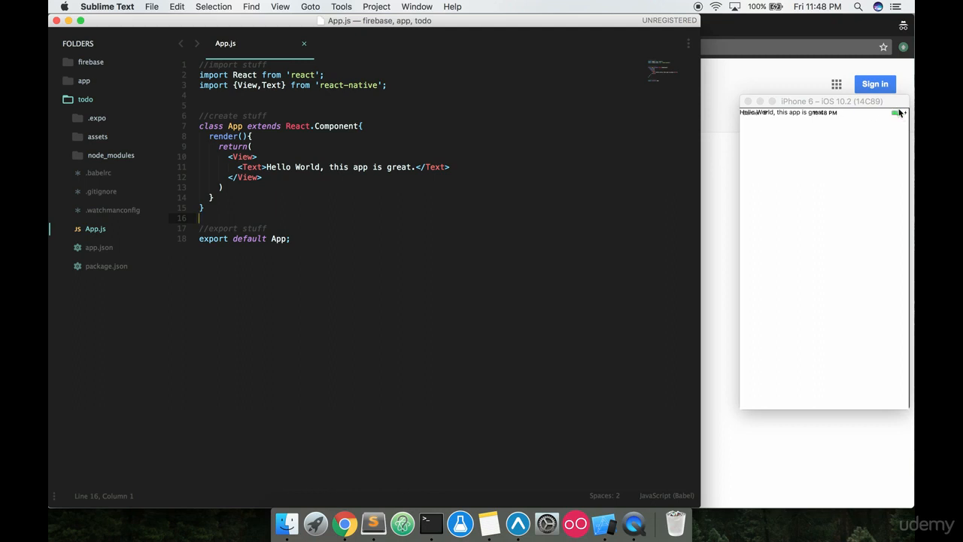
{"action": "mouse_move", "coordinate": [812, 124]}
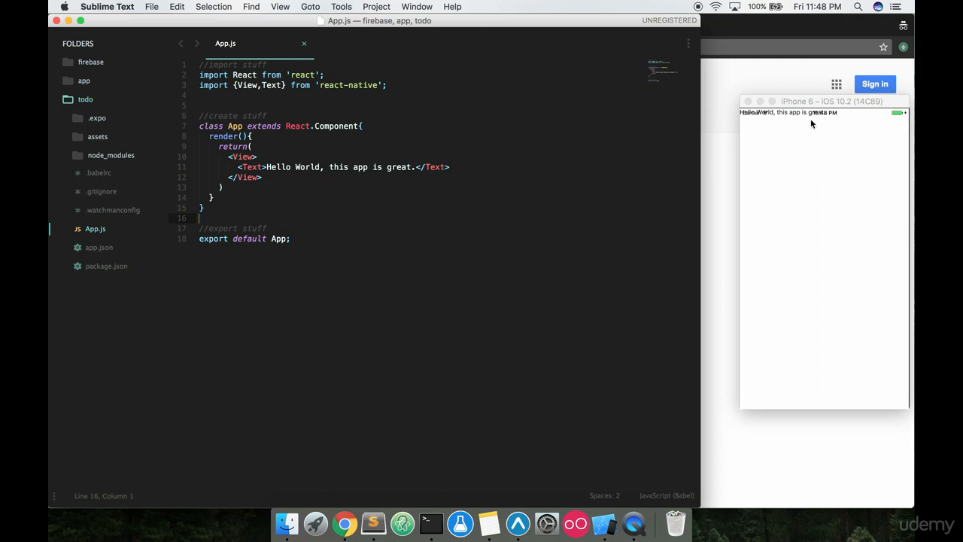
{"action": "mouse_move", "coordinate": [810, 157]}
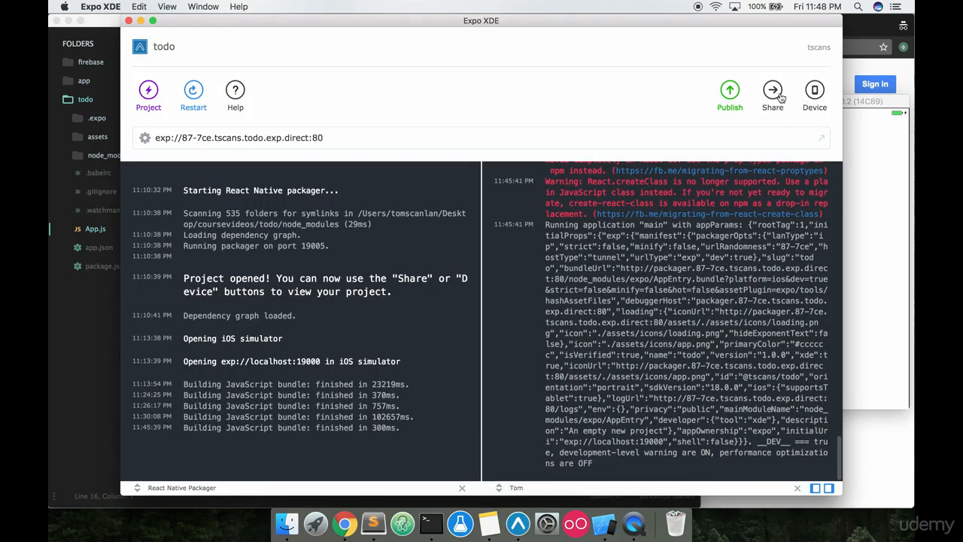
View the project's sharing QR code in Expo XDE, then dismiss it
{"action": "left_click", "coordinate": [773, 91]}
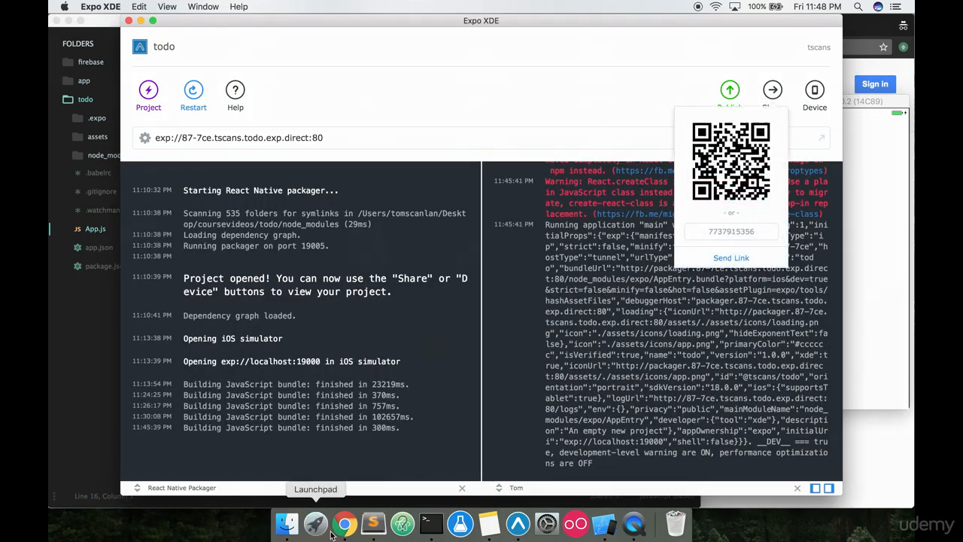
{"action": "left_click", "coordinate": [343, 524]}
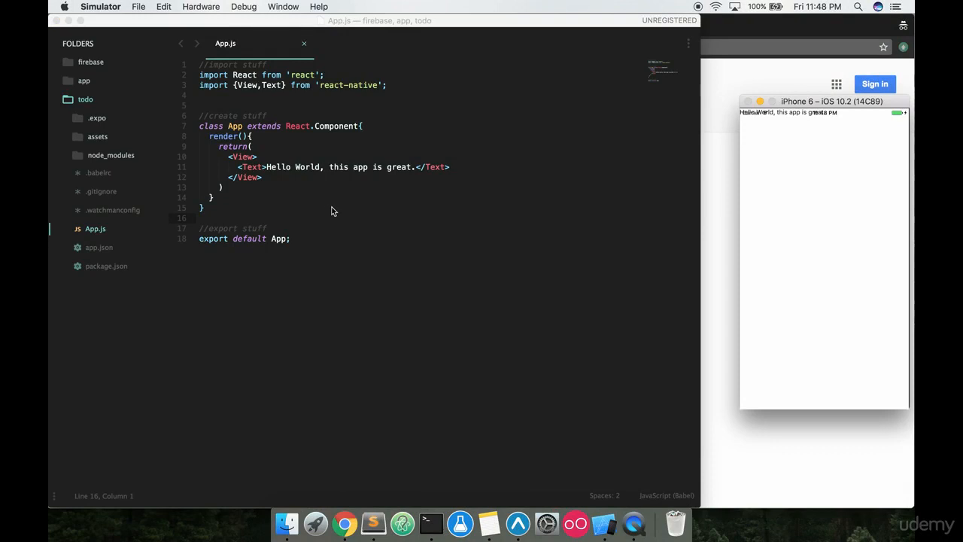
{"action": "mouse_move", "coordinate": [293, 190]}
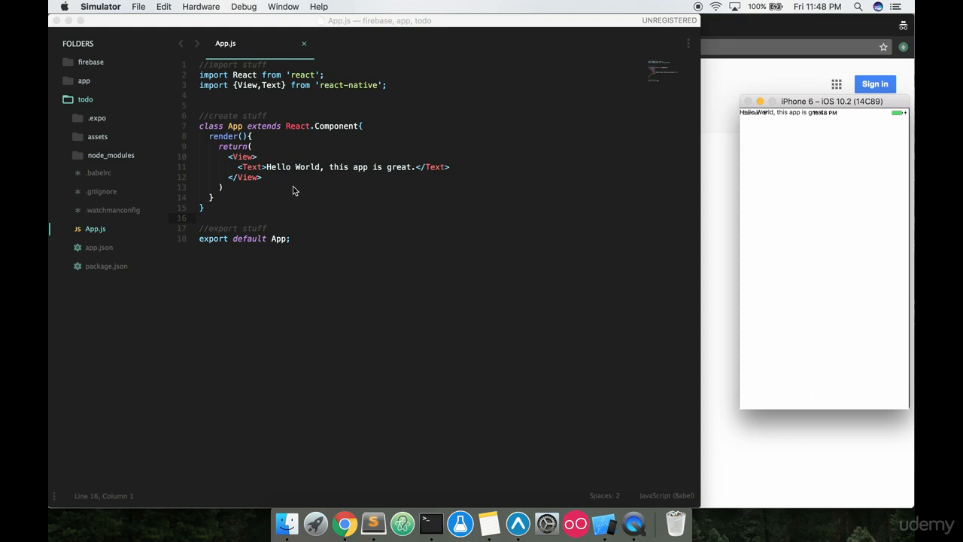
{"action": "mouse_move", "coordinate": [273, 187]}
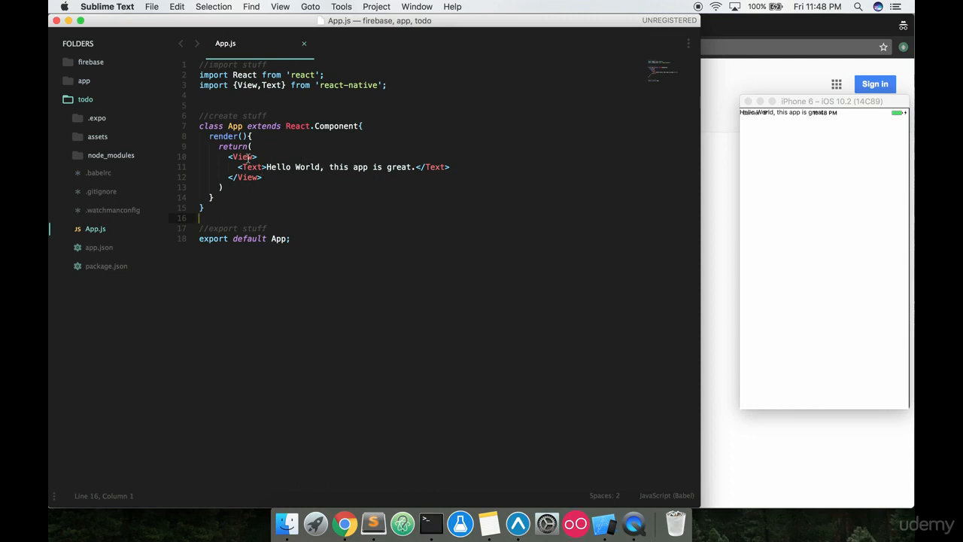
{"action": "type", "text": "class=\""}
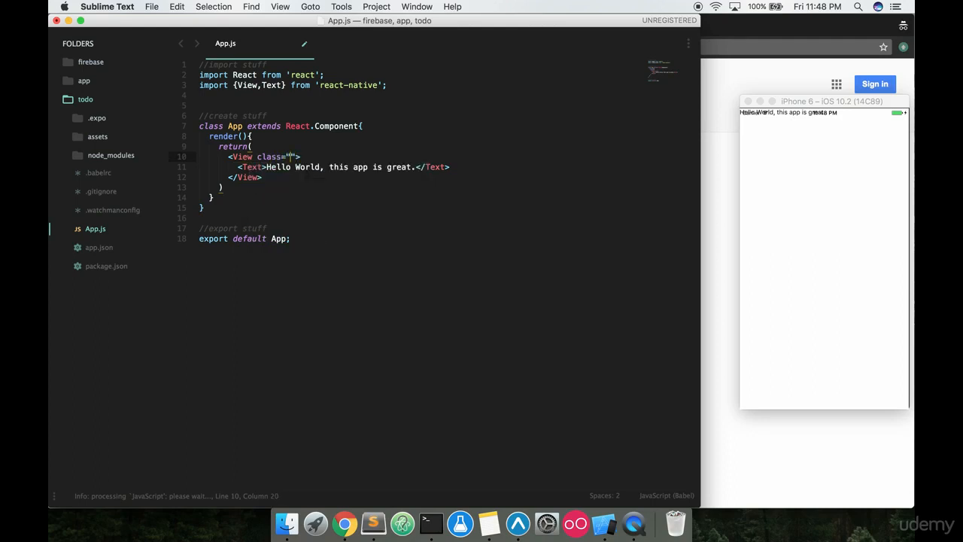
{"action": "type", "text": "my-class"}
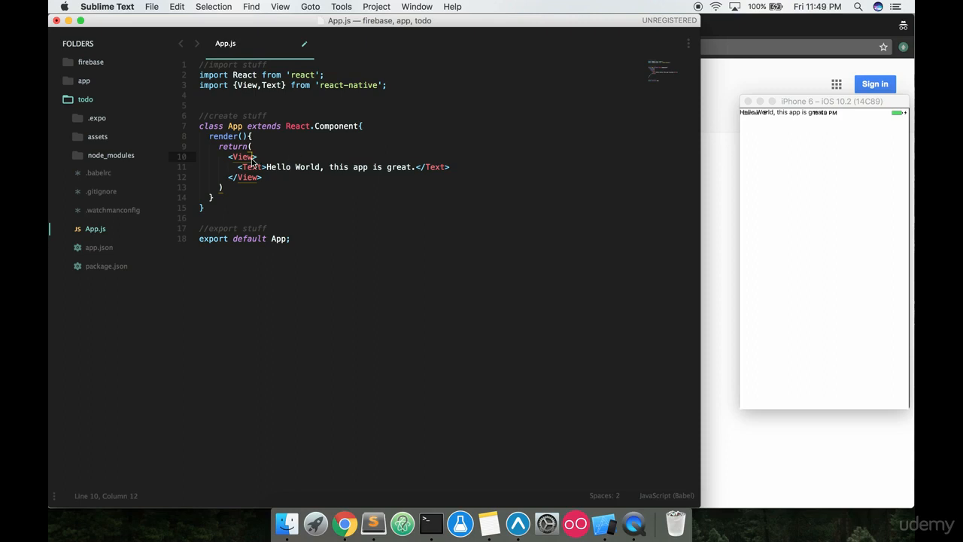
Add style={{flex: 1, alignItems: 'center'}} to the View tag in App.js
{"action": "type", "text": "style"}
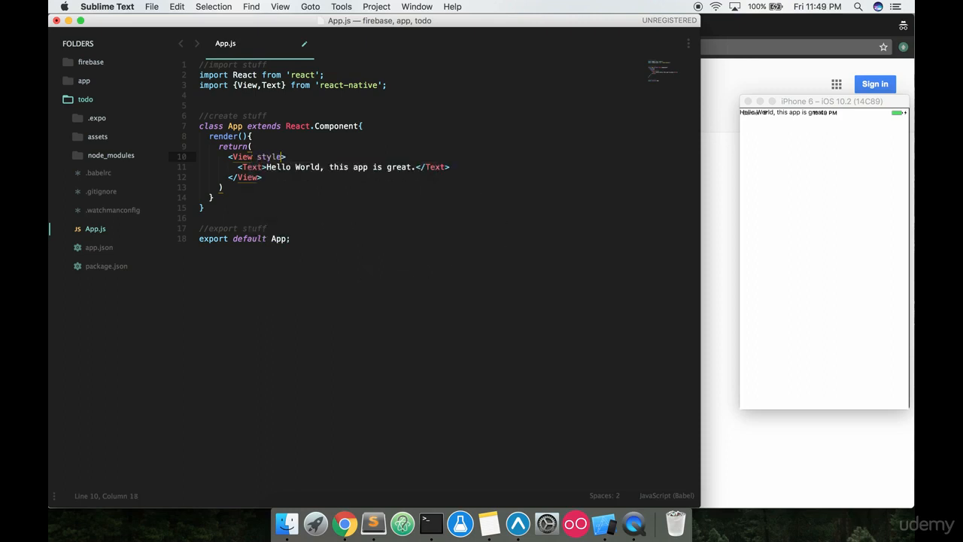
{"action": "type", "text": "={}"}
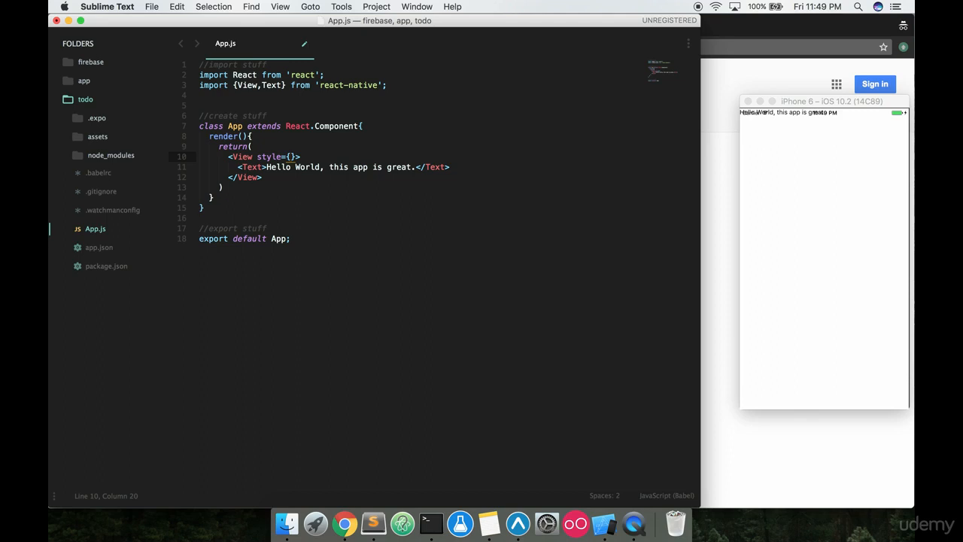
{"action": "type", "text": "{}"}
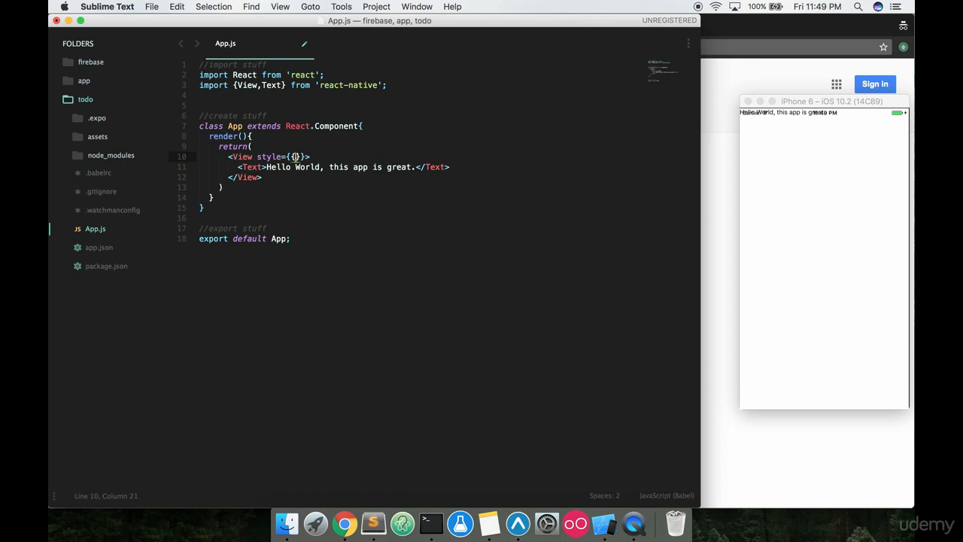
{"action": "mouse_move", "coordinate": [775, 135]}
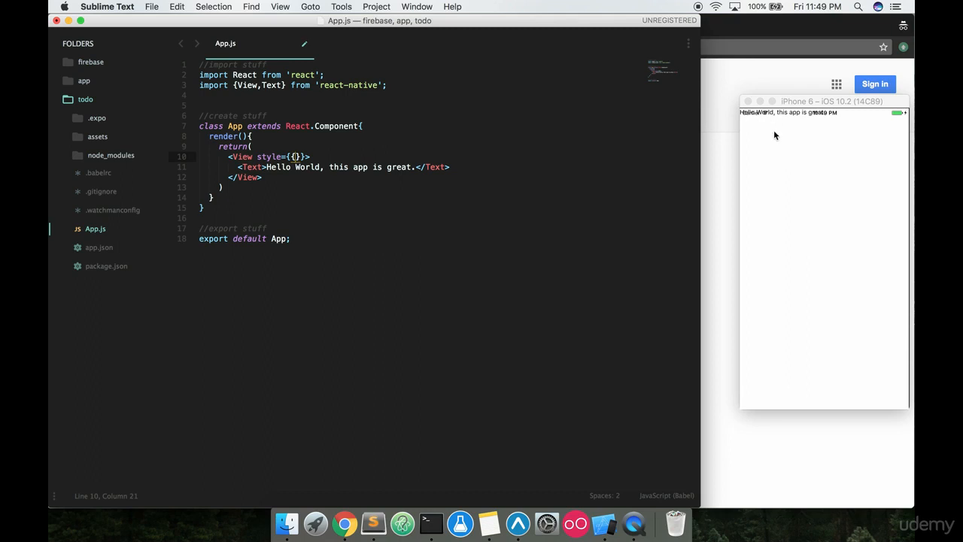
{"action": "mouse_move", "coordinate": [767, 129]}
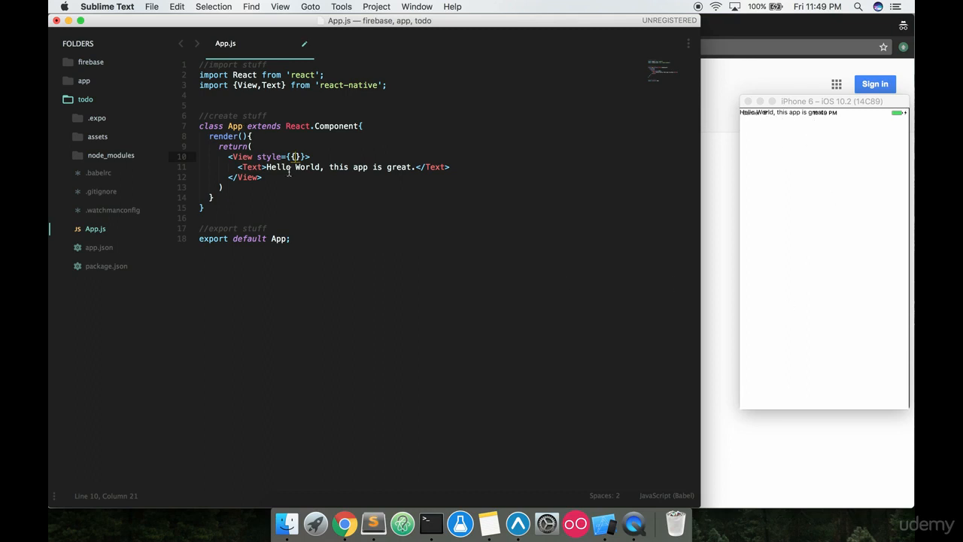
{"action": "type", "text": "flex:"}
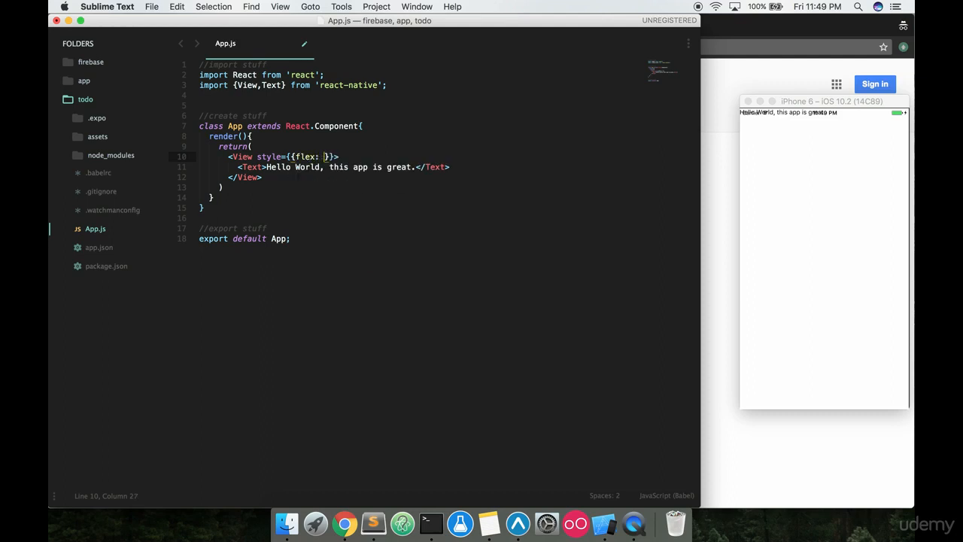
{"action": "type", "text": "1"}
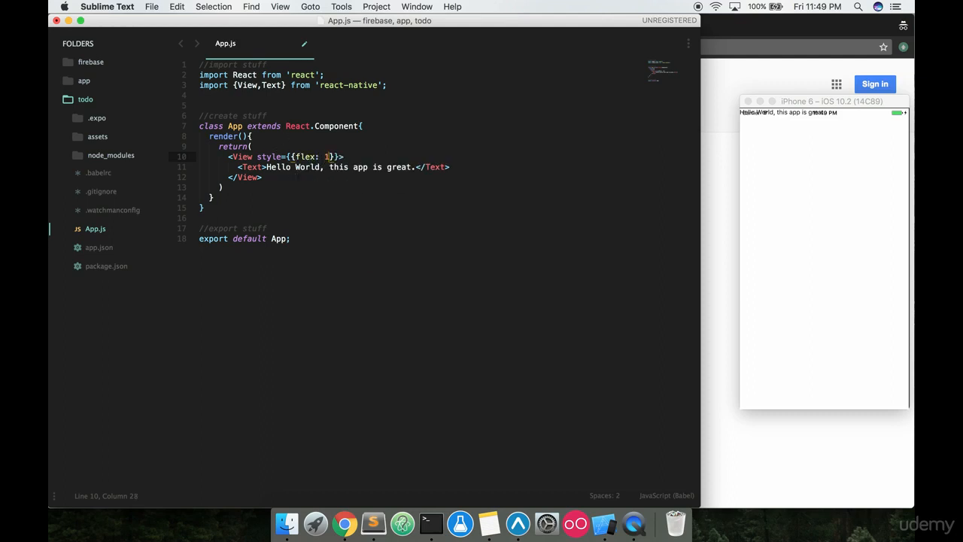
{"action": "key", "text": "cmd+s"}
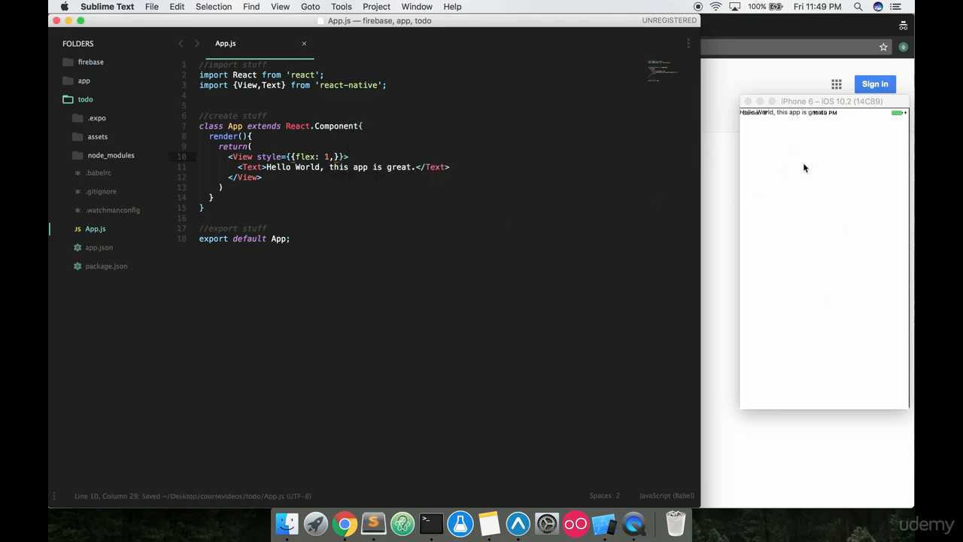
{"action": "type", "text": "\" \""}
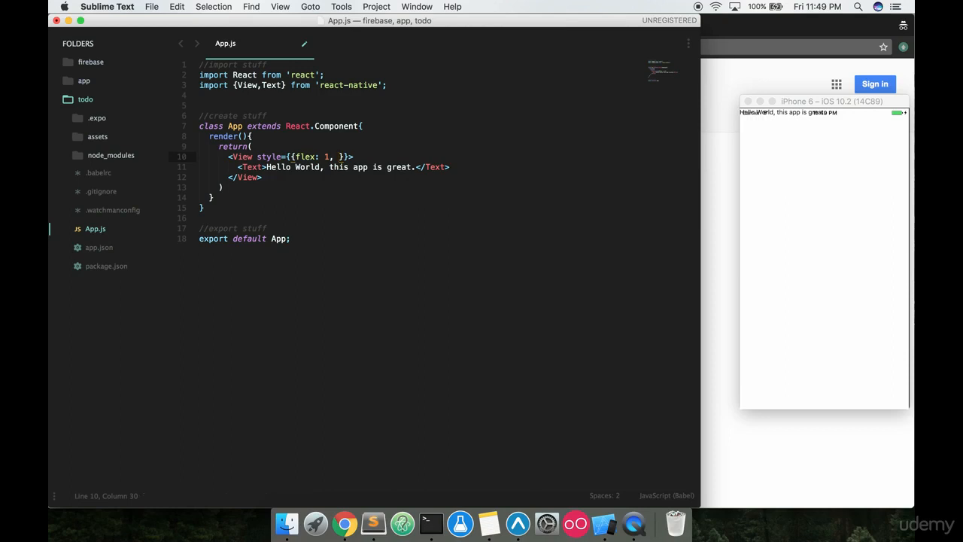
{"action": "type", "text": "alignItems:"}
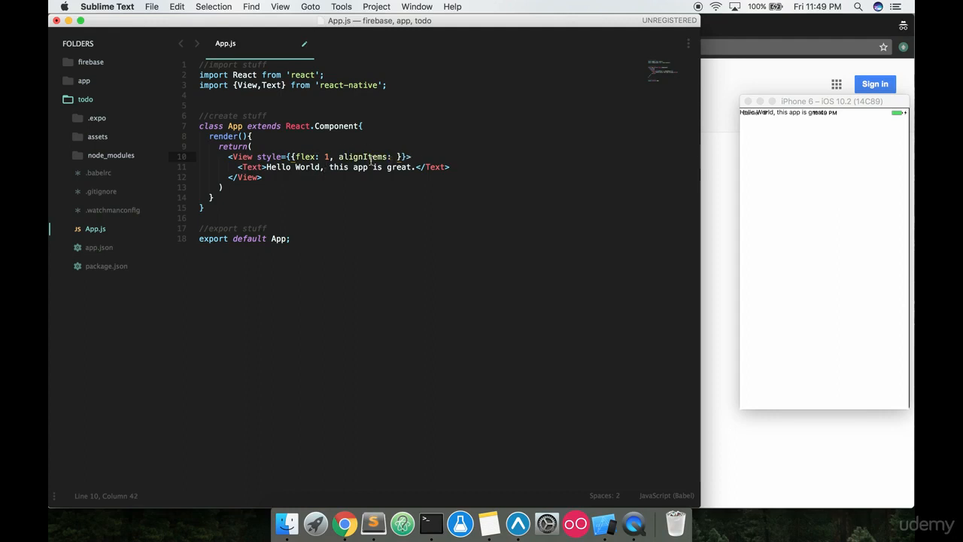
{"action": "type", "text": "'center'"}
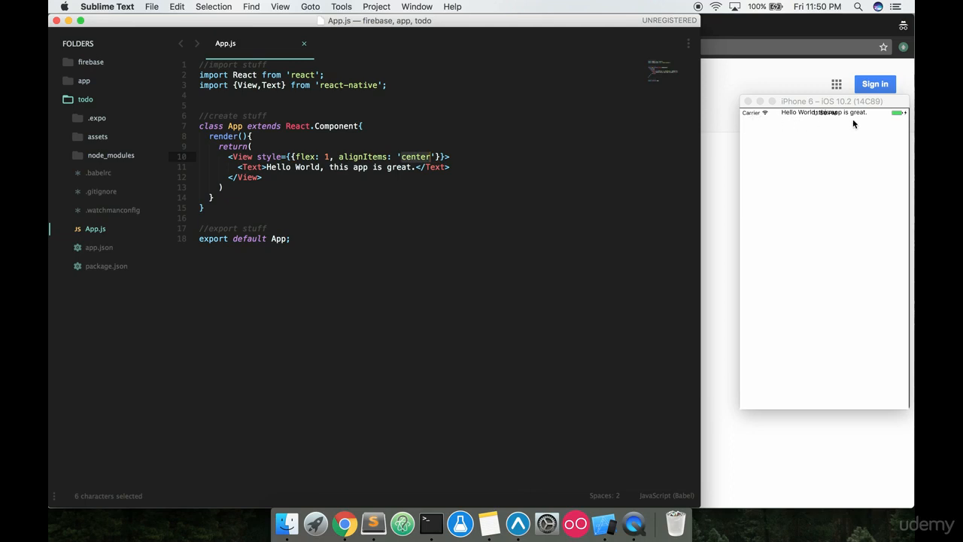
{"action": "mouse_move", "coordinate": [777, 161]}
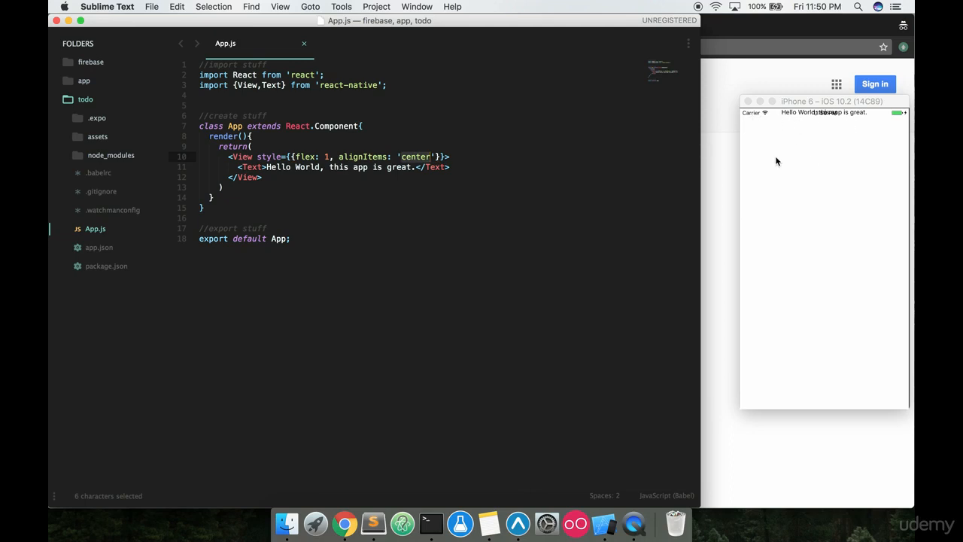
Add justifyContent: 'center' after alignItems in the View's style and save App.js
{"action": "left_click", "coordinate": [444, 167]}
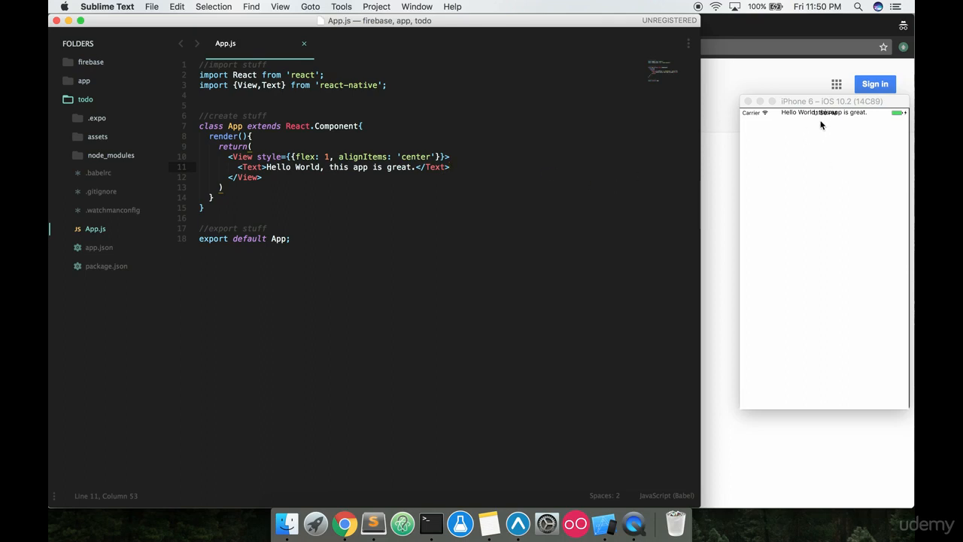
{"action": "mouse_move", "coordinate": [826, 117]}
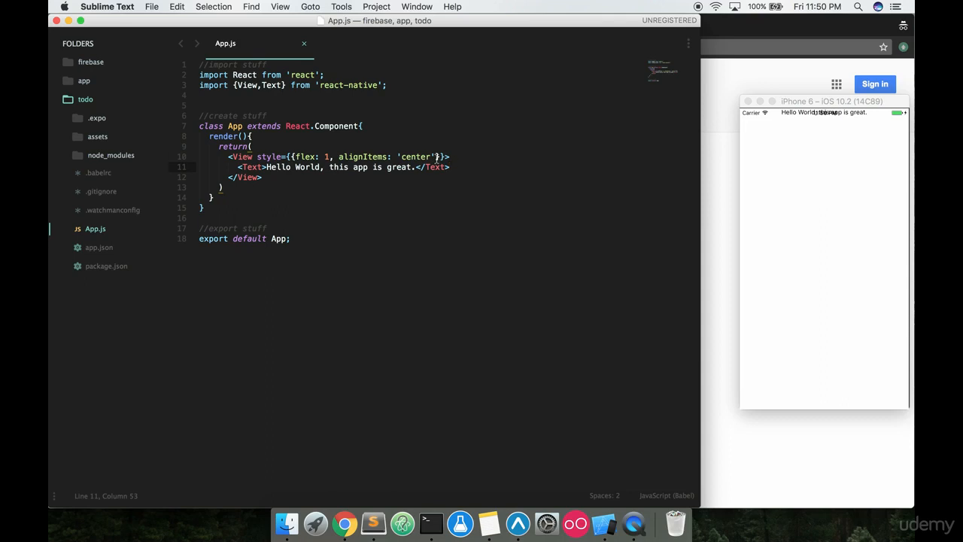
{"action": "type", "text": "justifyCont"}
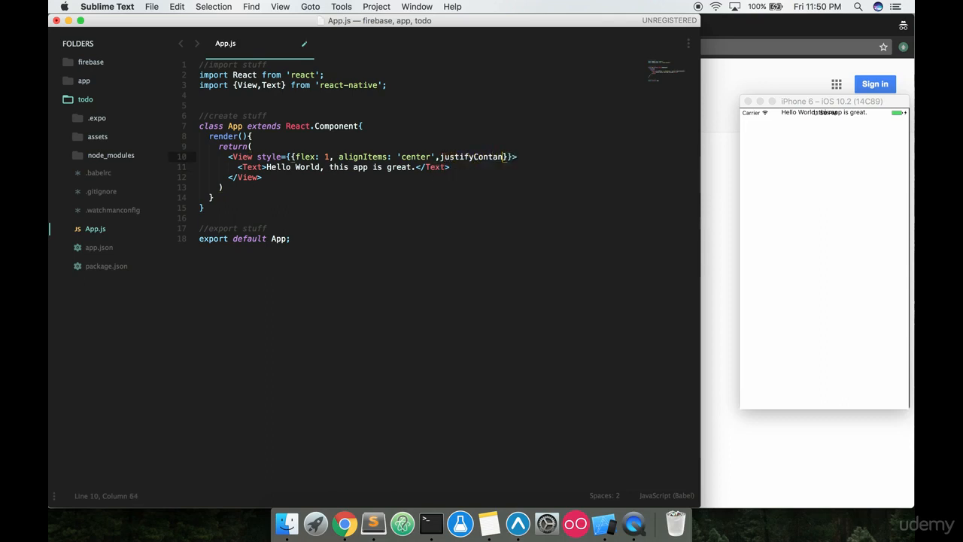
{"action": "type", "text": "ent: '"}
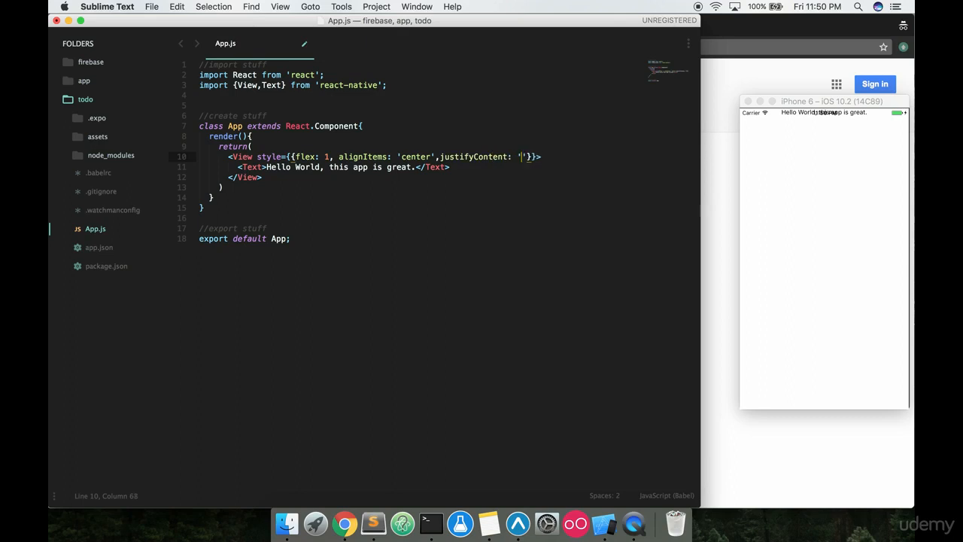
{"action": "type", "text": "center"}
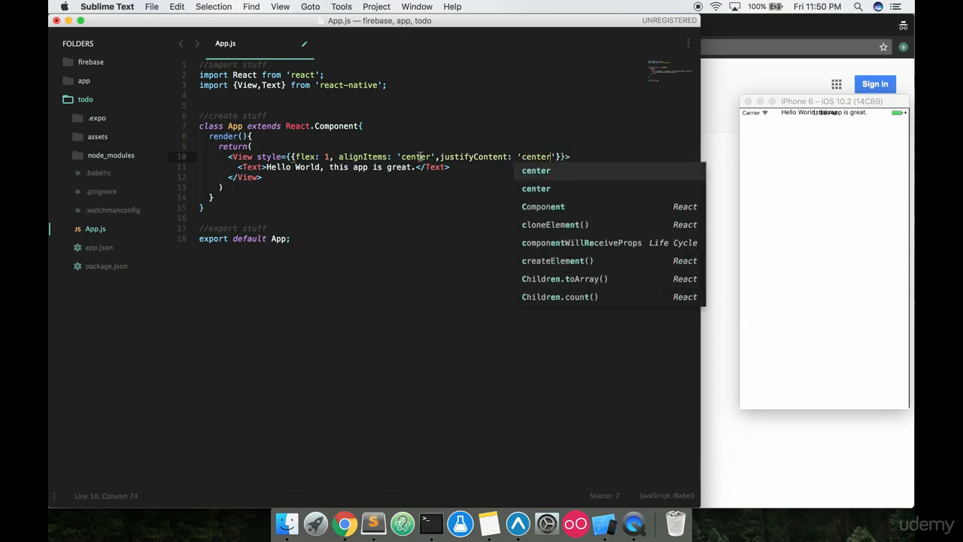
{"action": "key", "text": "cmd+s"}
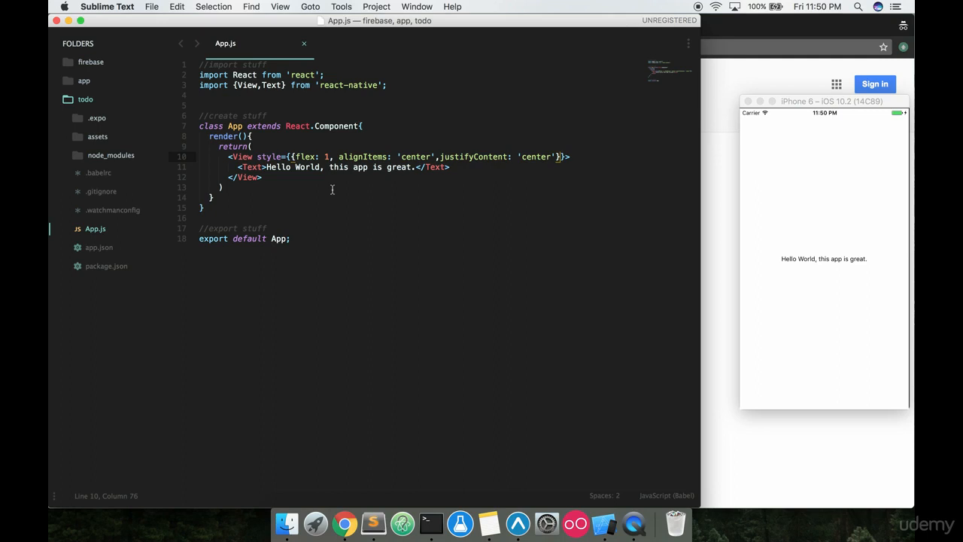
{"action": "mouse_move", "coordinate": [327, 133]}
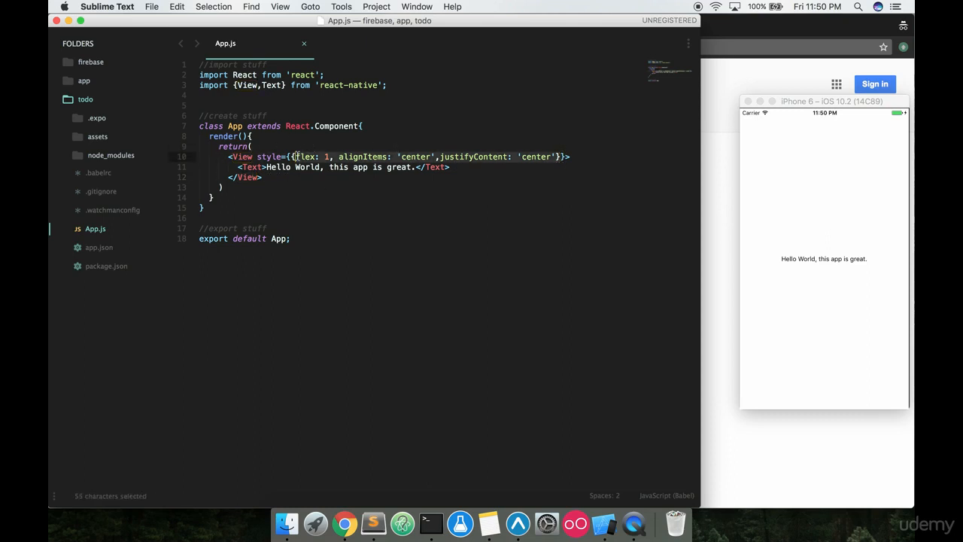
Cut the View's inline style properties and reference styles.viewStyle instead
{"action": "key", "text": "cmd+x"}
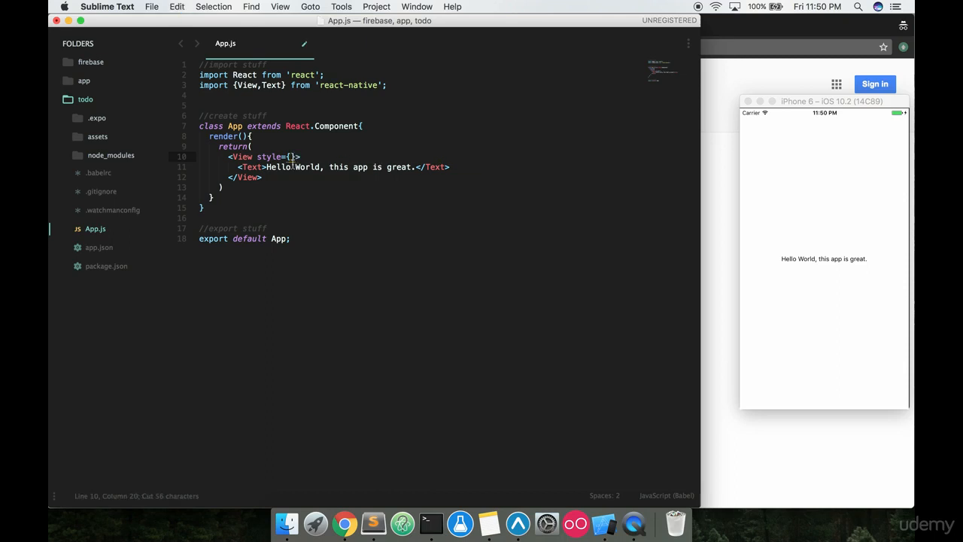
{"action": "type", "text": "styles."}
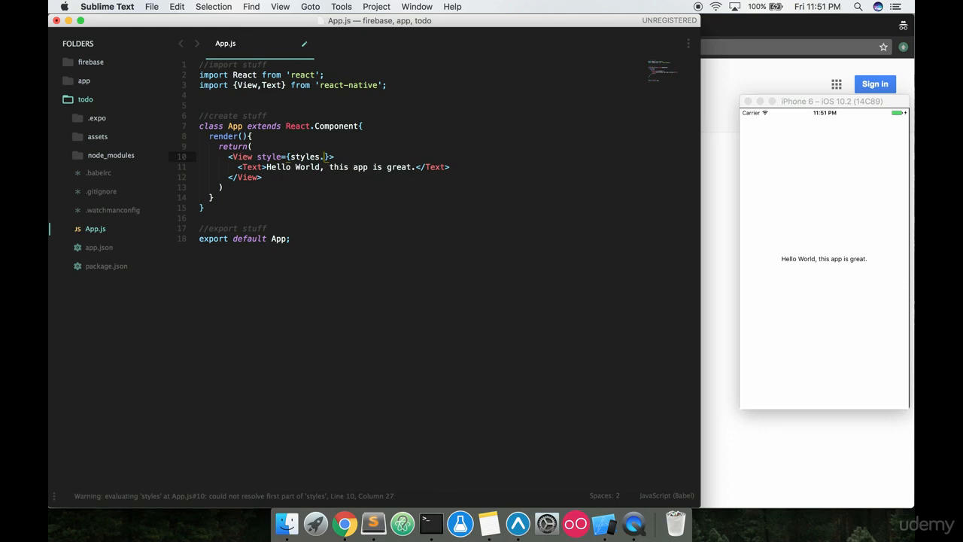
{"action": "type", "text": "viewStyle"}
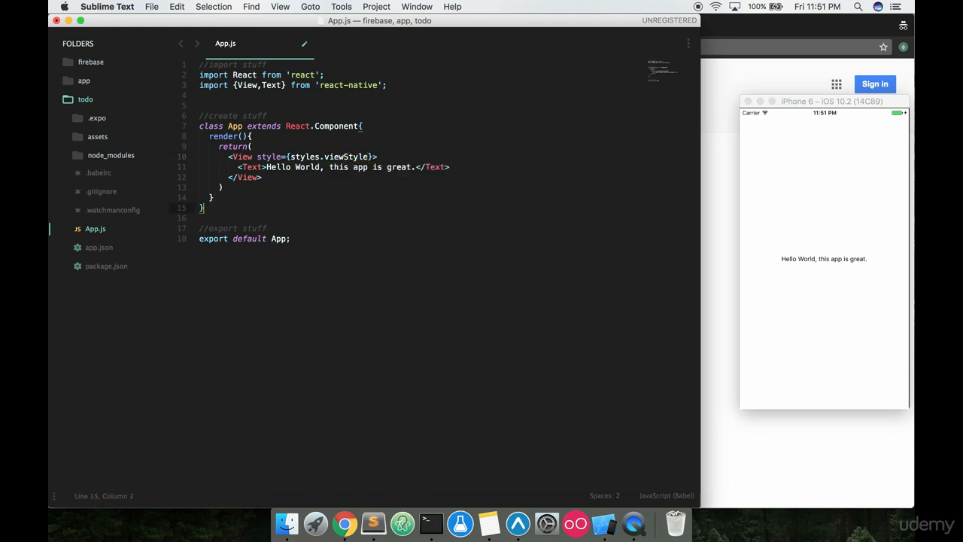
Define const styles with viewStyle: flex 1, alignItems and justifyContent 'center', and save
{"action": "type", "text": "const styles"}
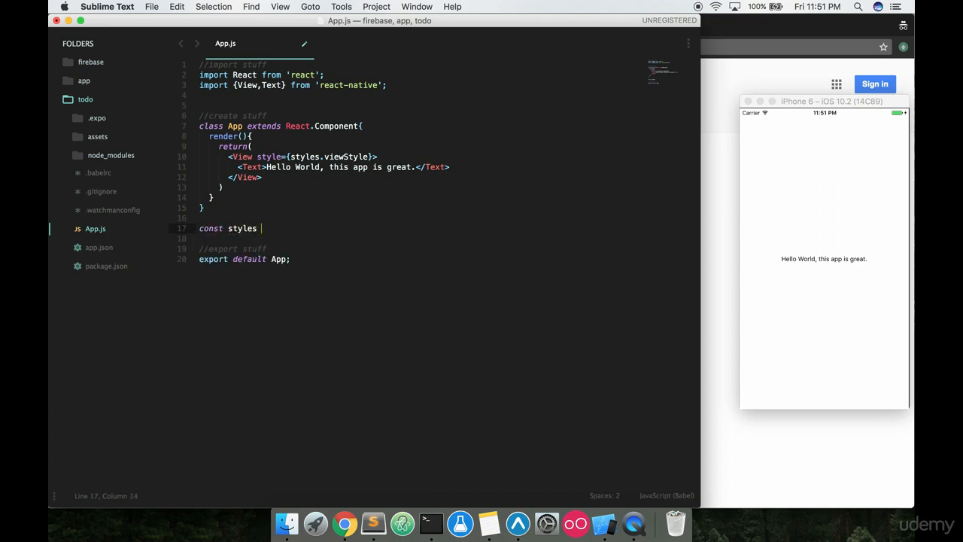
{"action": "type", "text": "= {}"}
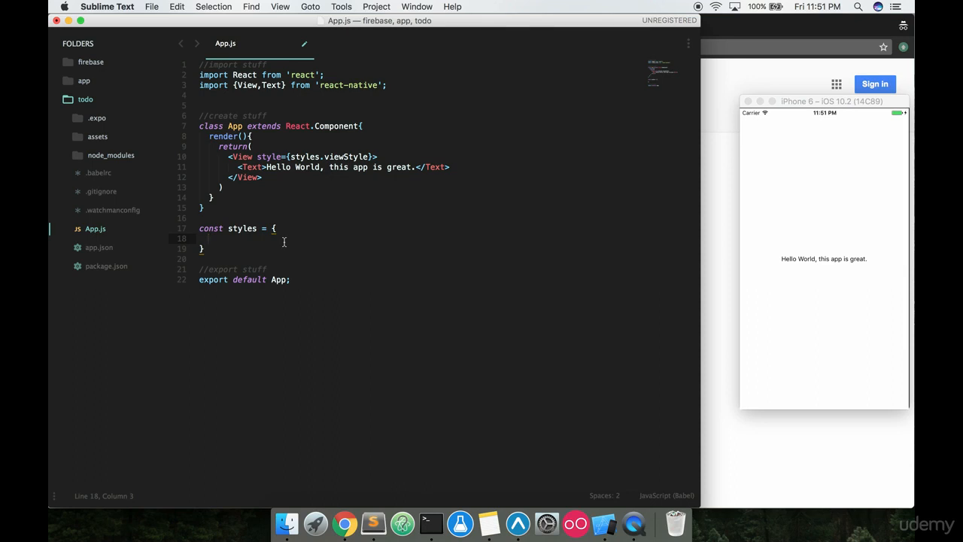
{"action": "type", "text": "viewStyle: {"}
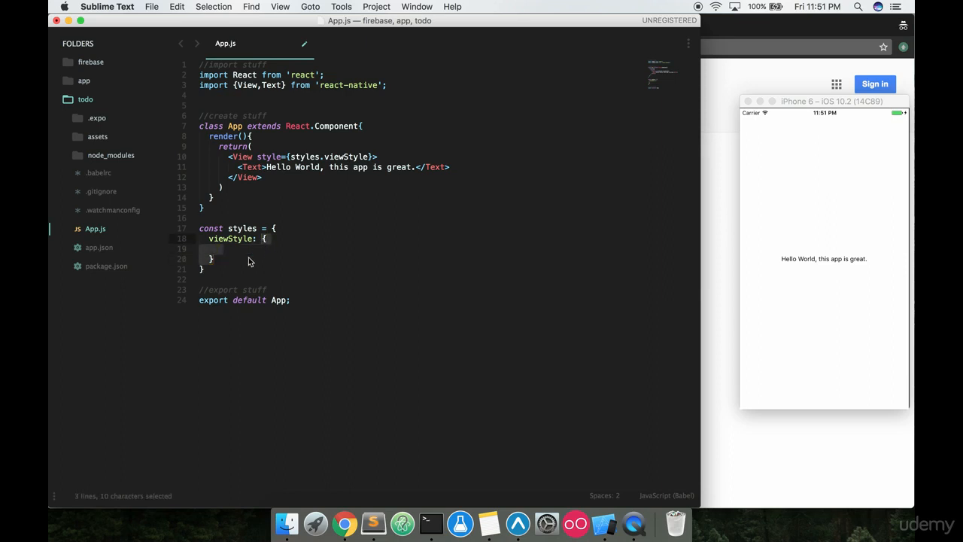
{"action": "type", "text": "flex: 1, alignItems: 'center',justifyContent: 'center'}"}
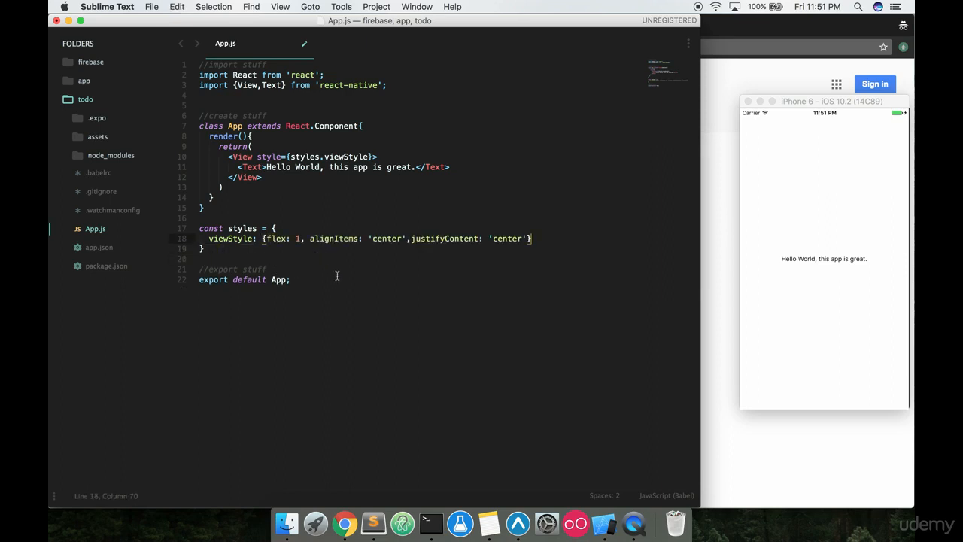
{"action": "key", "text": "cmd+s"}
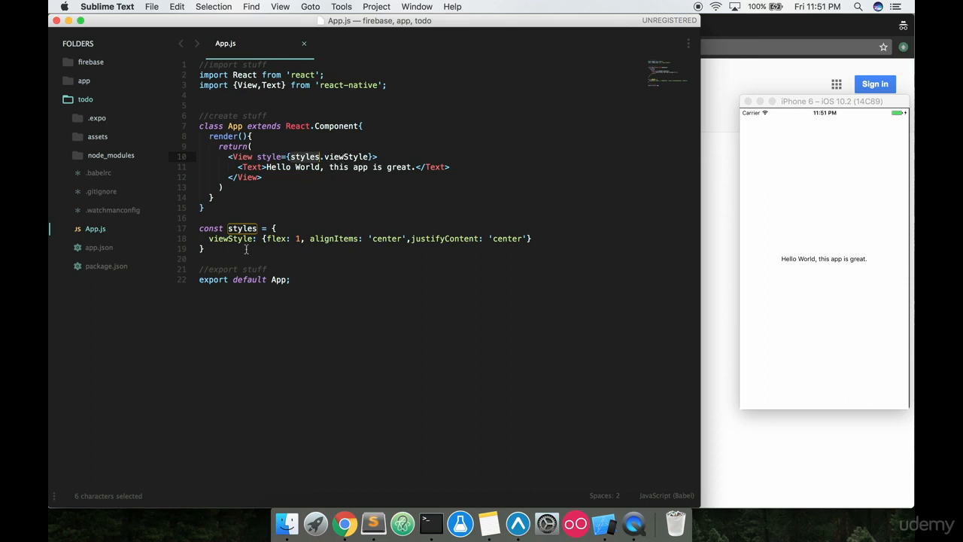
Highlight styles usages and break the viewStyle properties onto separate lines
{"action": "double_click", "coordinate": [230, 238]}
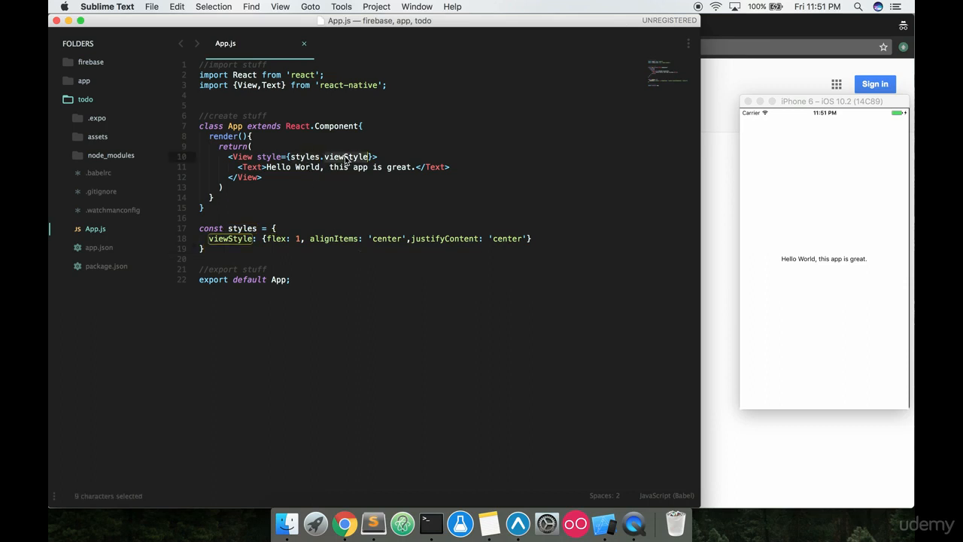
{"action": "mouse_move", "coordinate": [384, 183]}
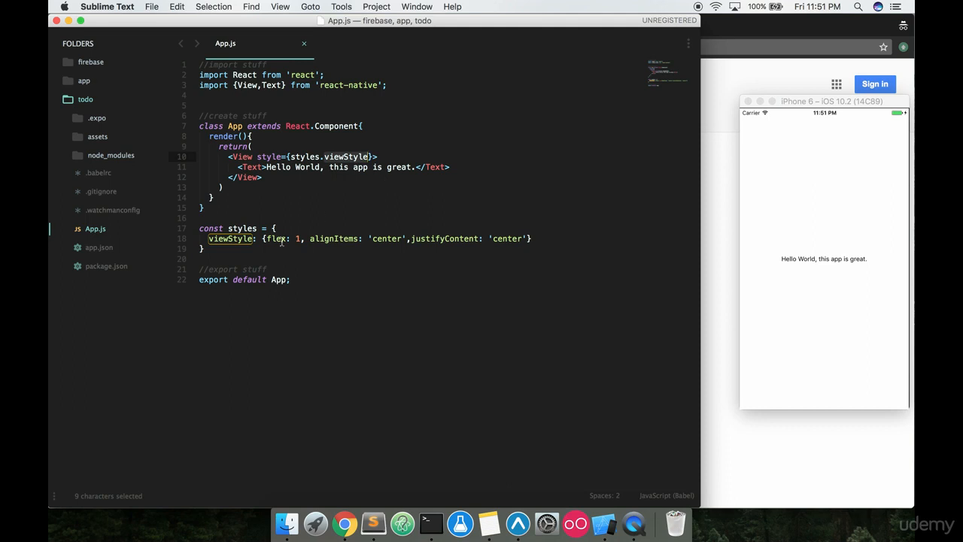
{"action": "left_click", "coordinate": [305, 239]}
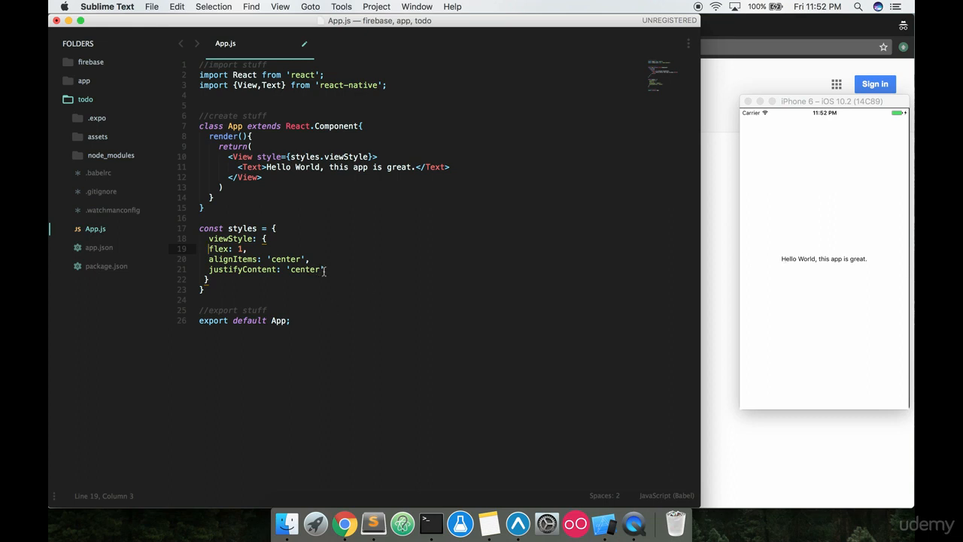
{"action": "left_click_drag", "start_coordinate": [209, 238], "coordinate": [325, 269]}
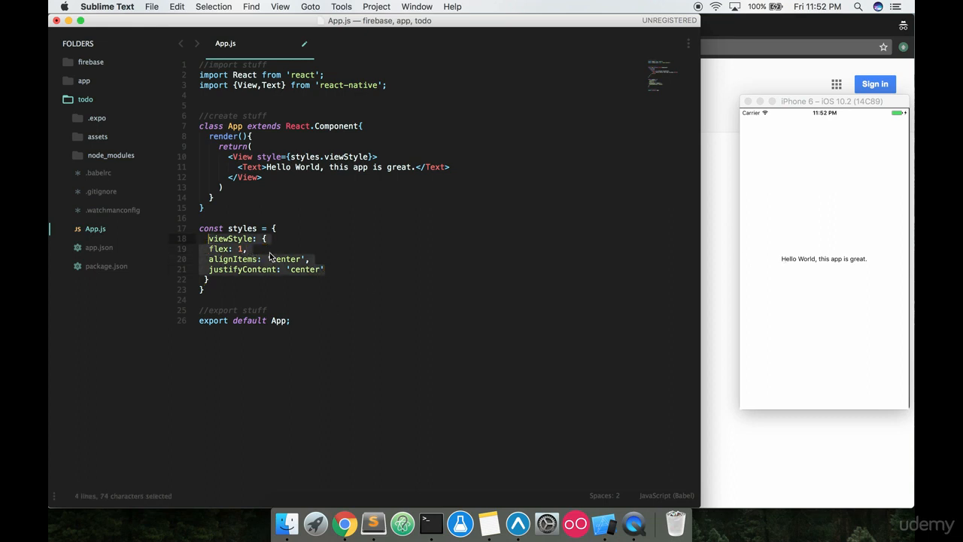
{"action": "left_click", "coordinate": [326, 269]}
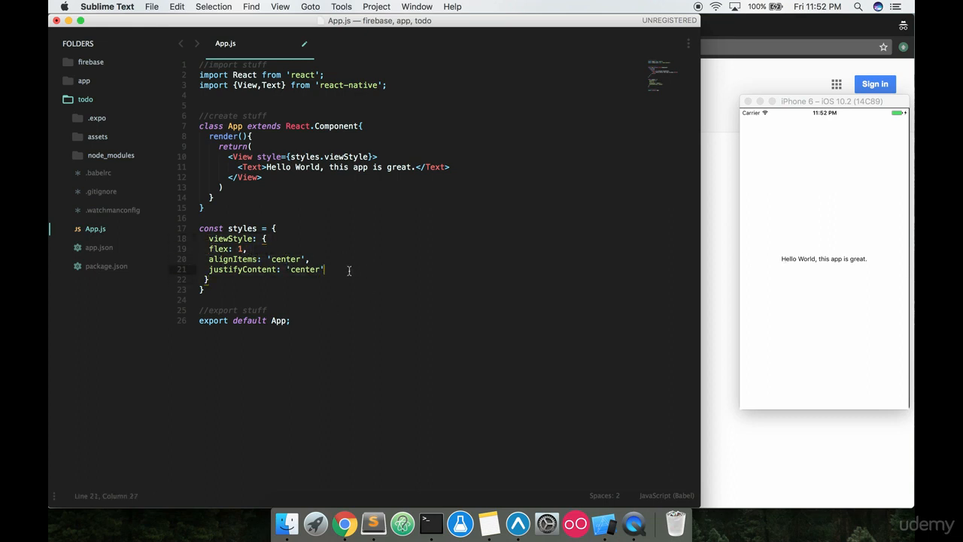